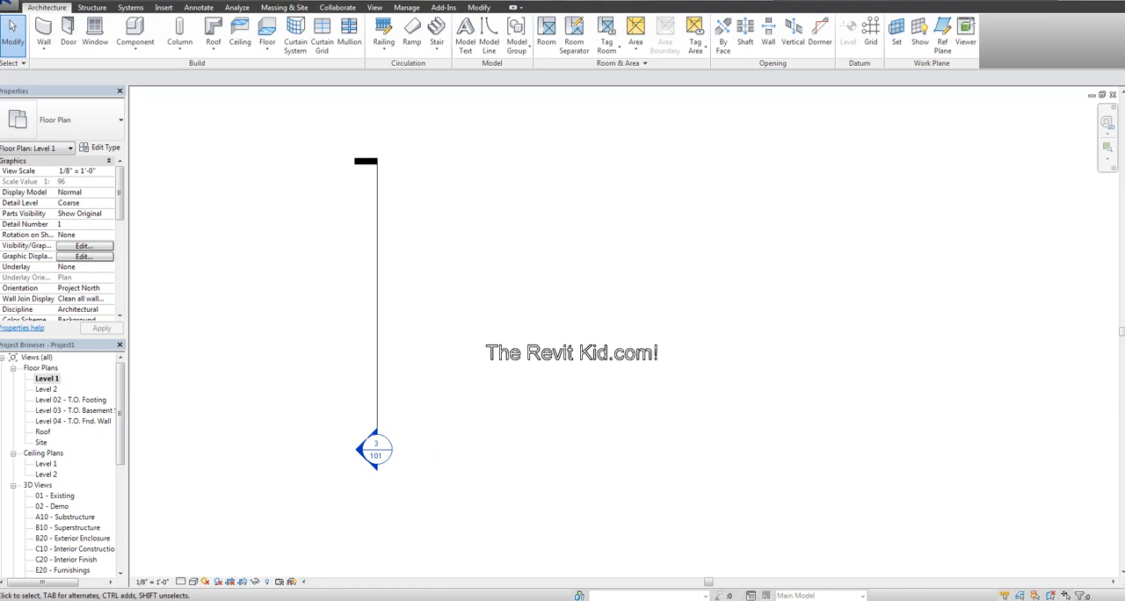
Expand Families > Annotation Symbols to find Section Head - Filled and select Section 1's marker.
{"action": "left_click", "coordinate": [85, 170]}
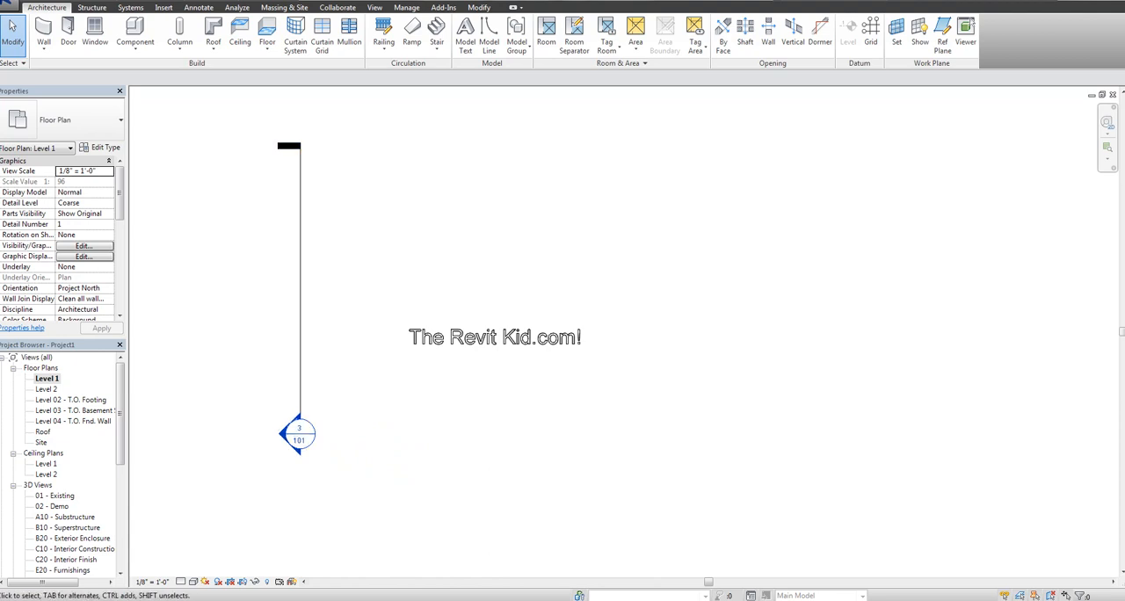
{"action": "scroll", "scroll_direction": "down", "scroll_amount": 3}
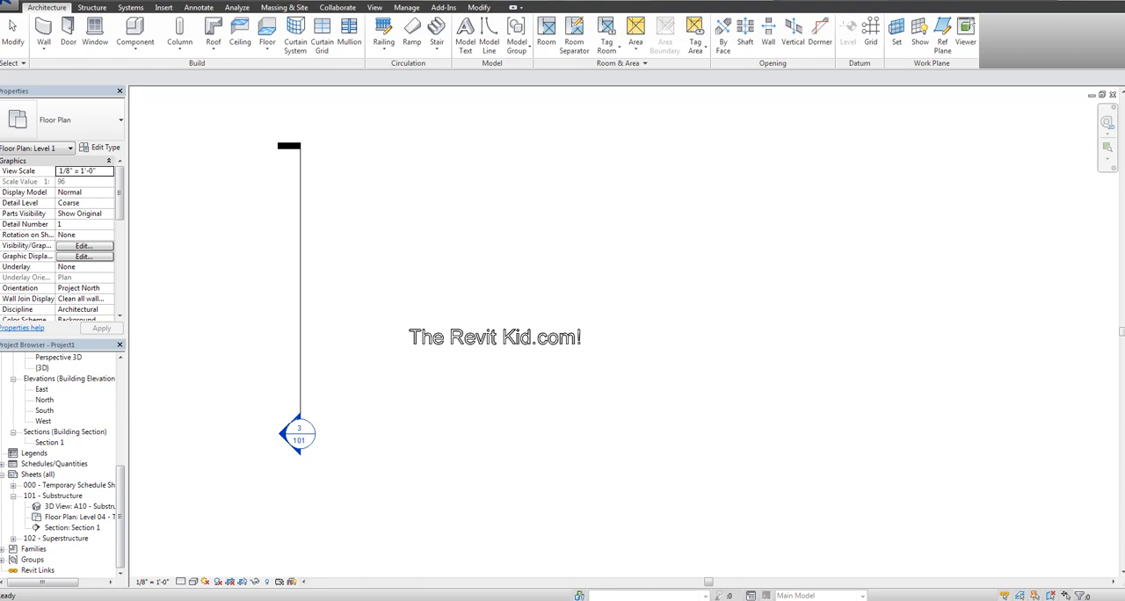
{"action": "left_click", "coordinate": [13, 356]}
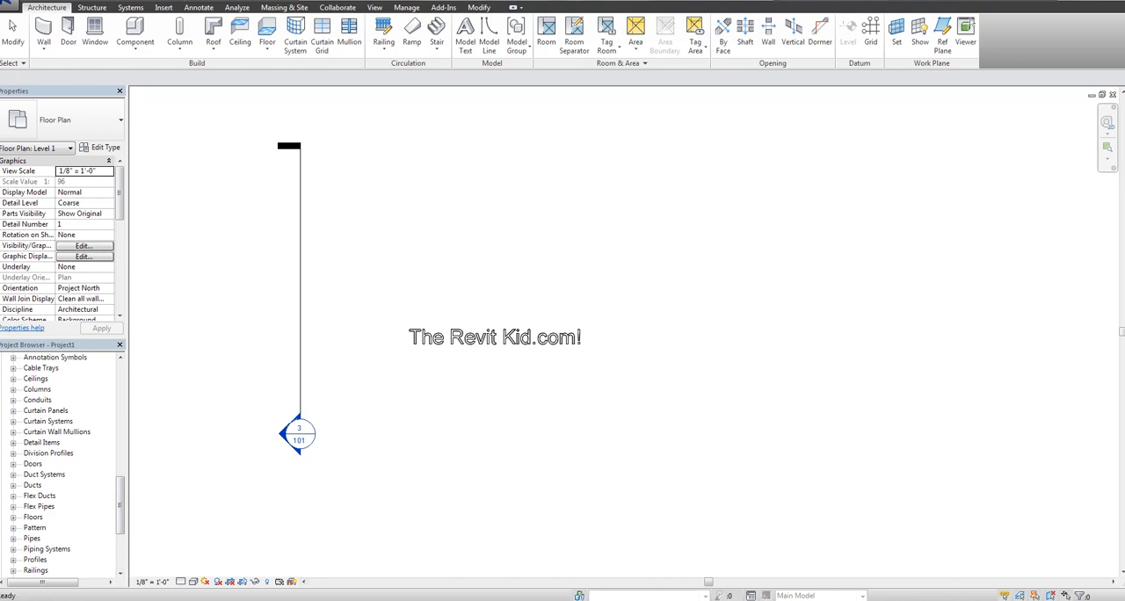
{"action": "scroll", "scroll_direction": "down", "scroll_amount": 3}
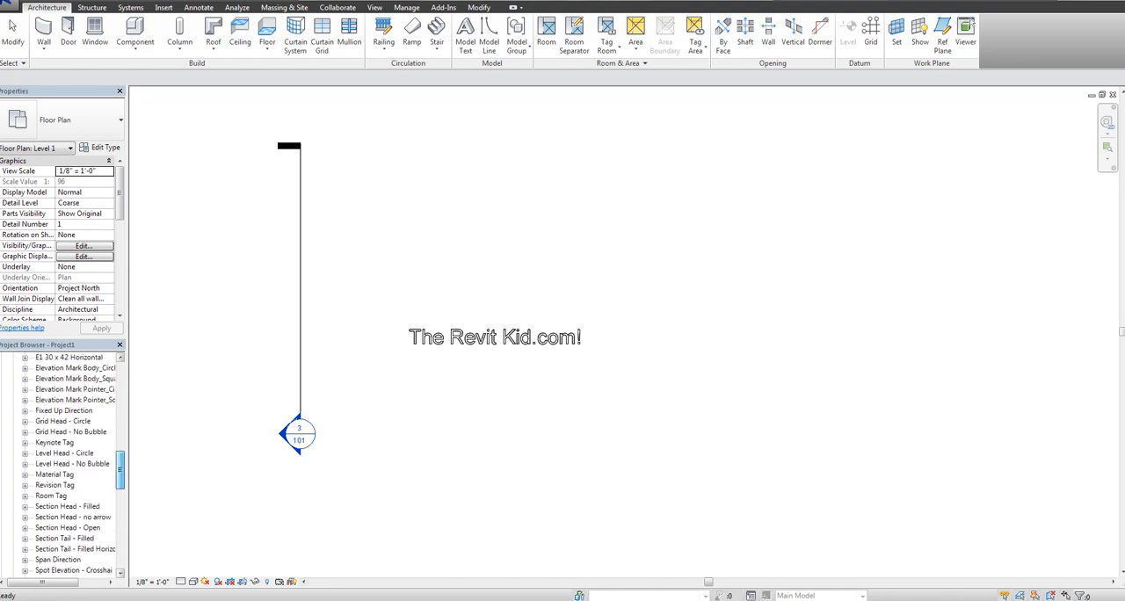
{"action": "scroll", "scroll_direction": "down", "scroll_amount": 3}
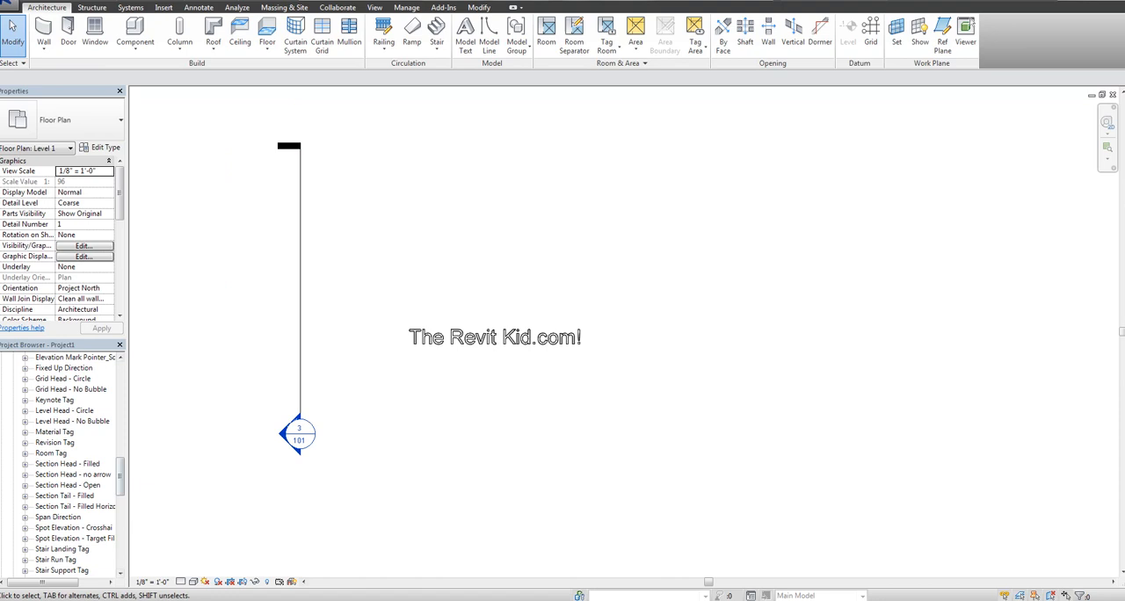
{"action": "left_click", "coordinate": [67, 463]}
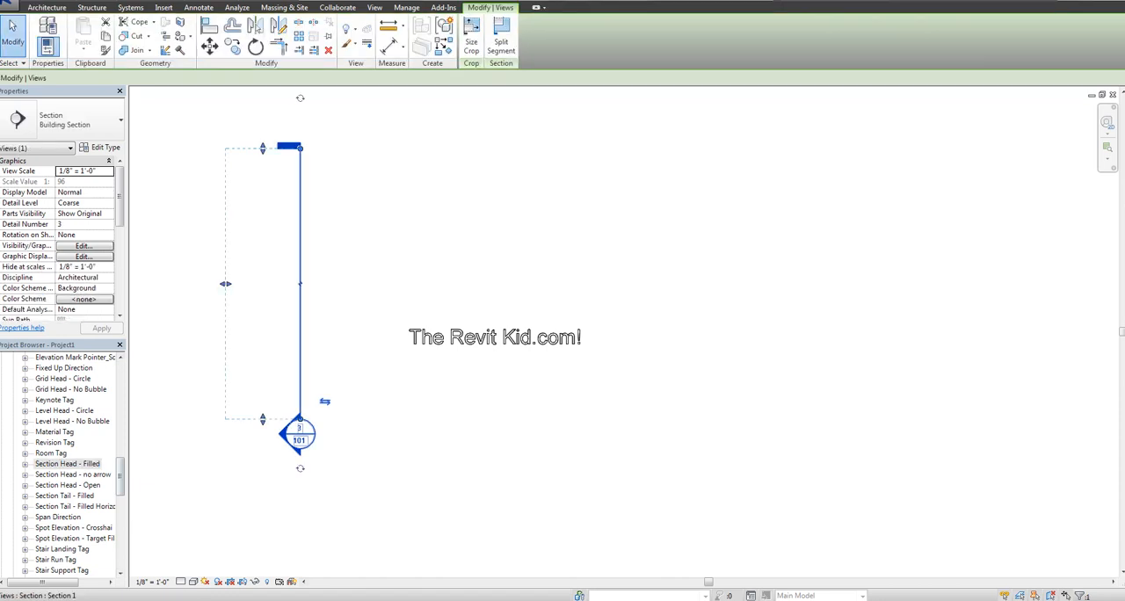
{"action": "left_click", "coordinate": [105, 147]}
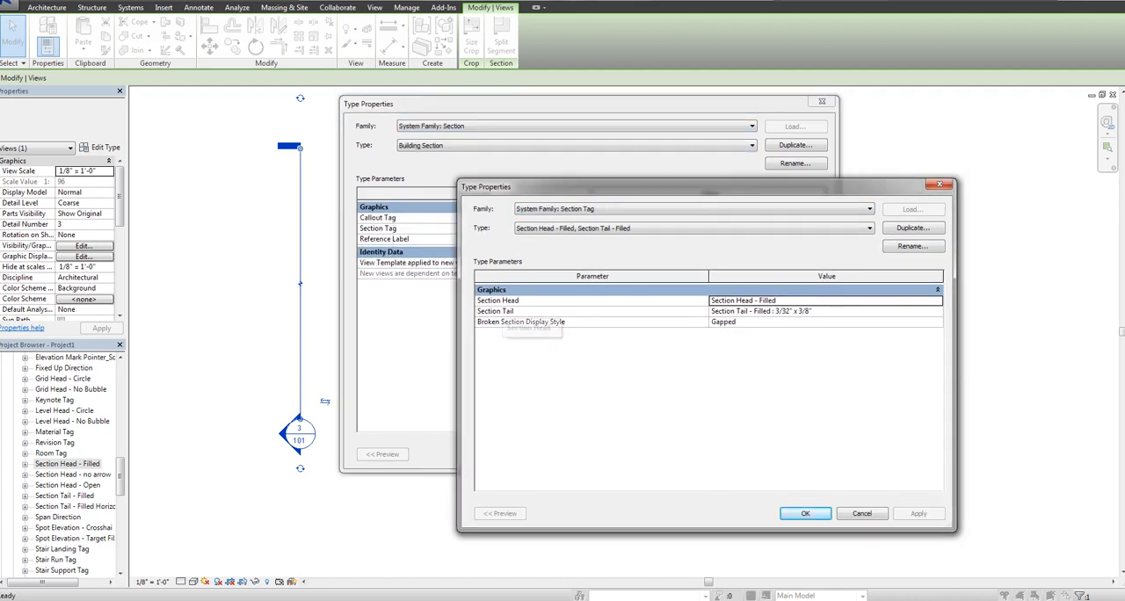
{"action": "left_click", "coordinate": [826, 301]}
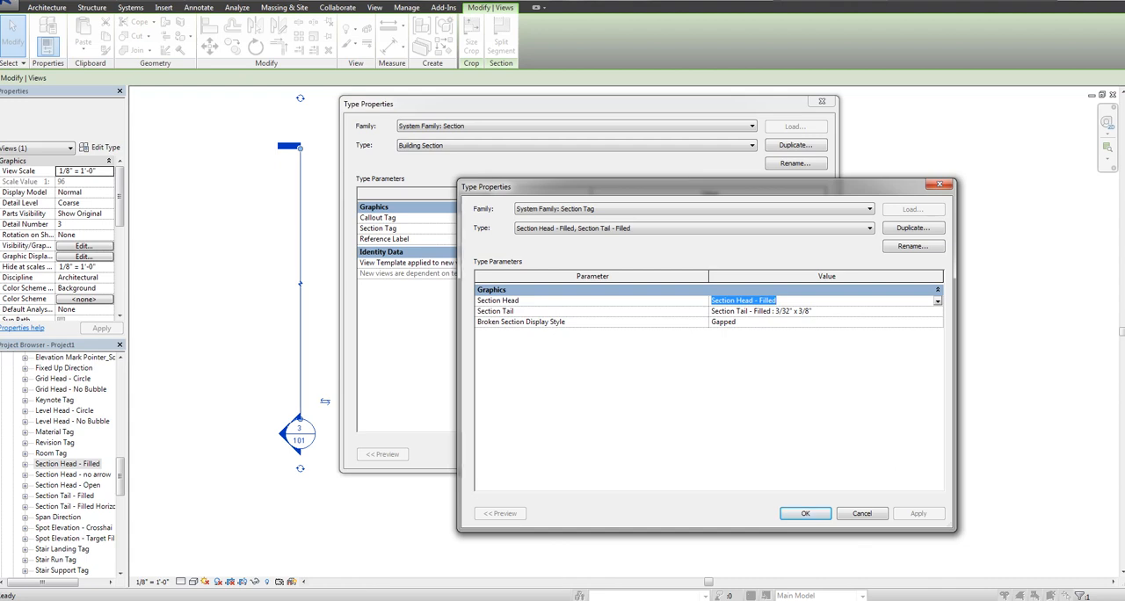
{"action": "left_click", "coordinate": [804, 514]}
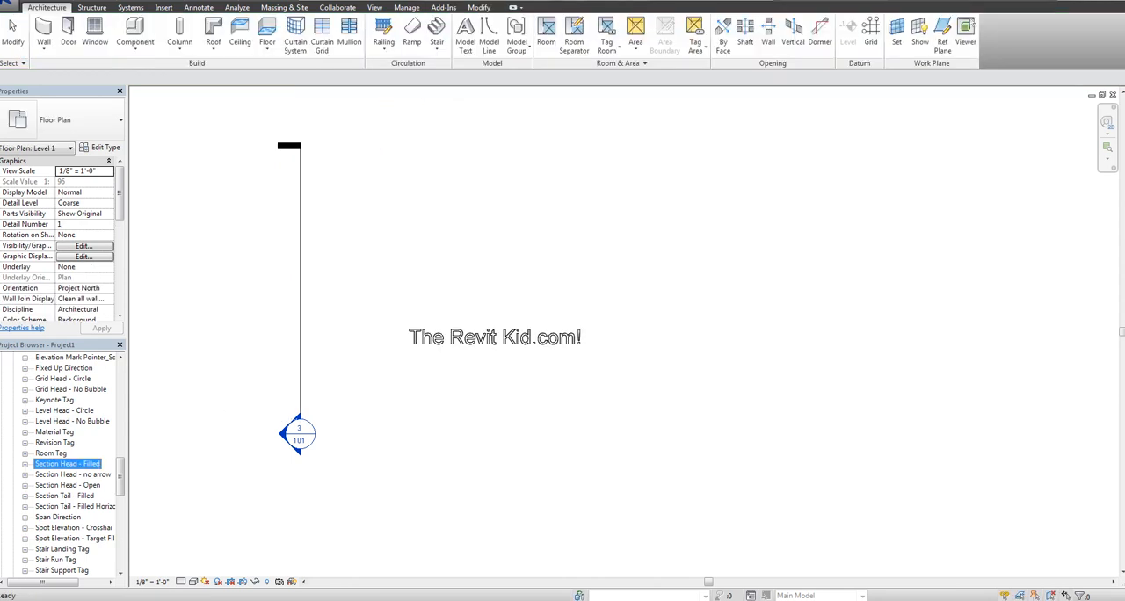
Edit the Section Head - Filled family and open the 3/32" label's type properties.
{"action": "right_click", "coordinate": [68, 464]}
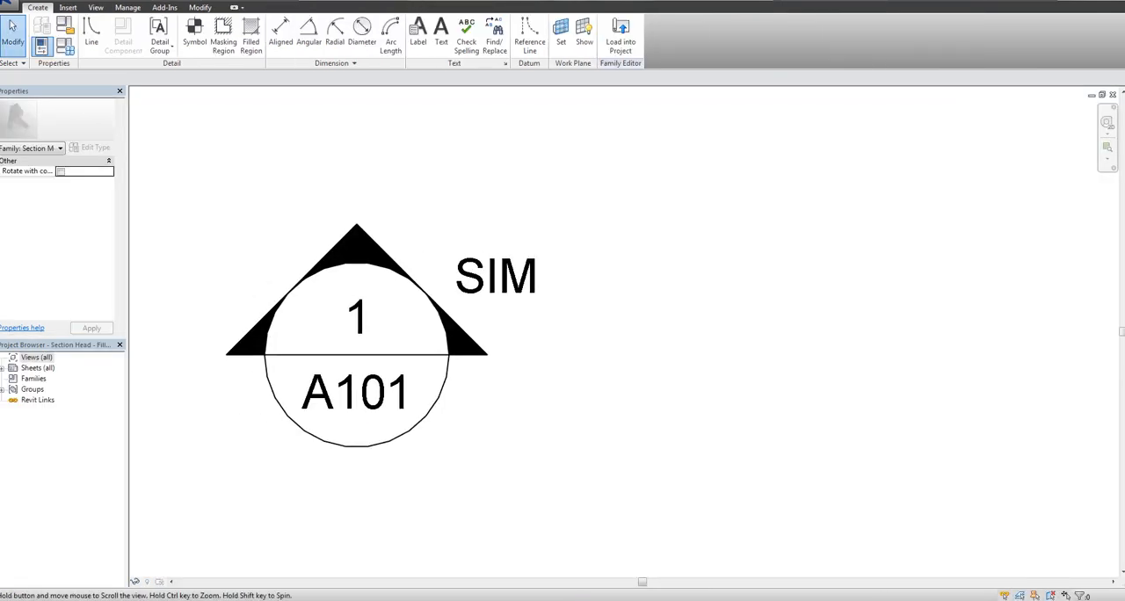
{"action": "left_click", "coordinate": [356, 392]}
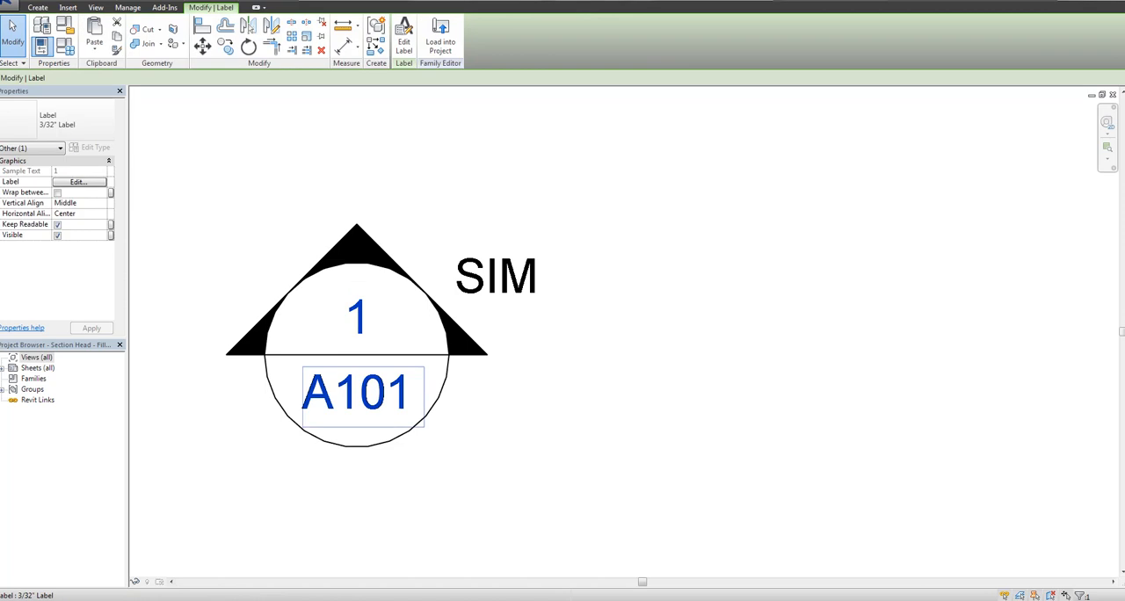
{"action": "left_click", "coordinate": [495, 275]}
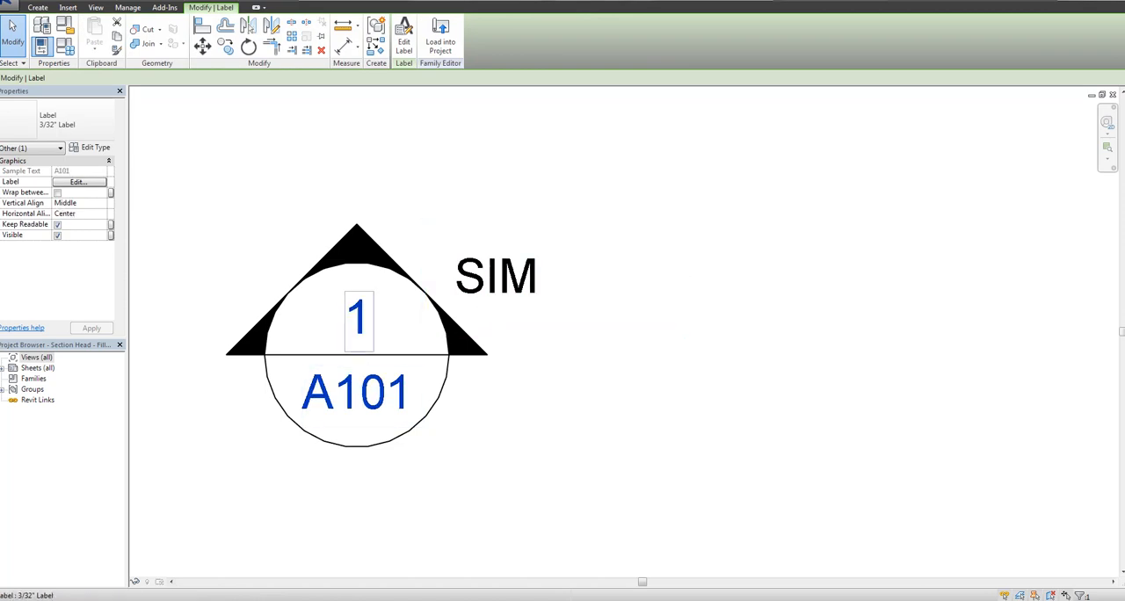
{"action": "left_click", "coordinate": [357, 316]}
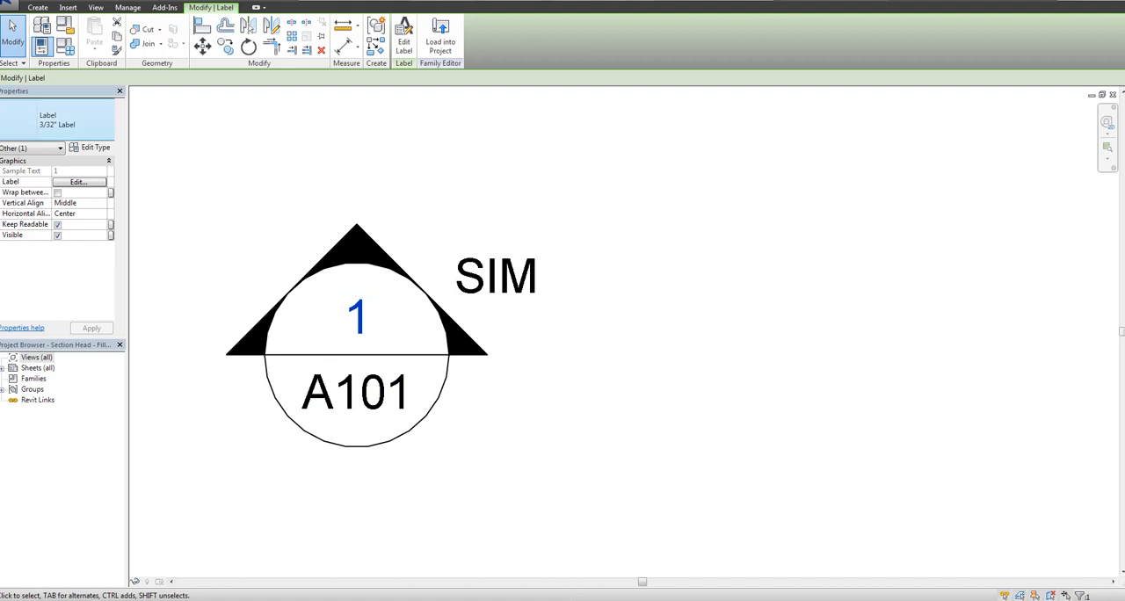
{"action": "left_click", "coordinate": [95, 147]}
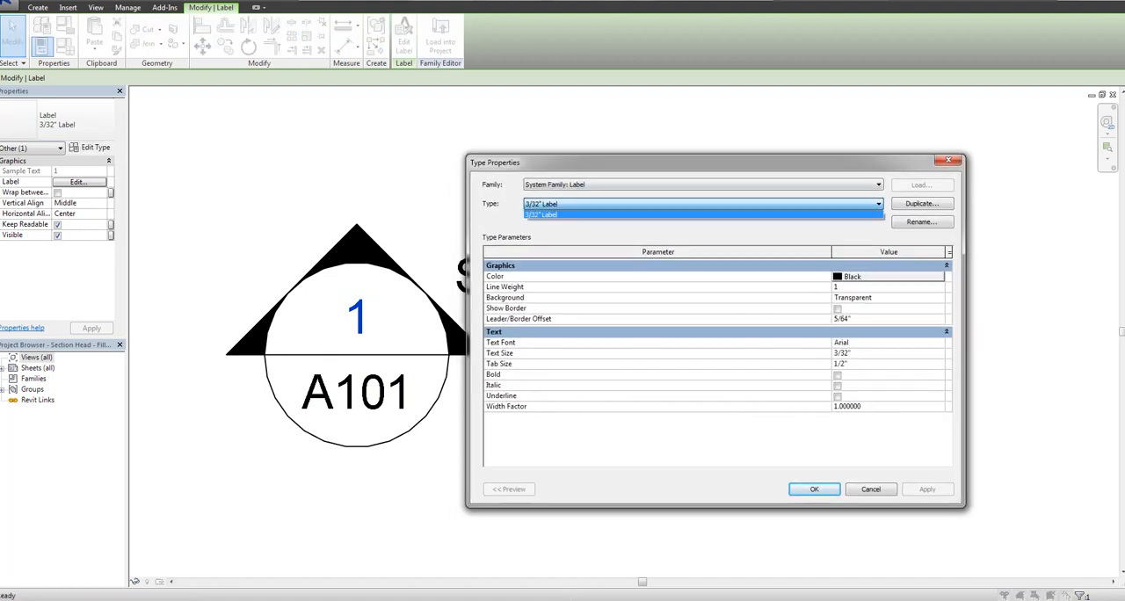
Set the 3/32" Label type's Text Font to Graphite Light and confirm.
{"action": "left_click", "coordinate": [541, 204]}
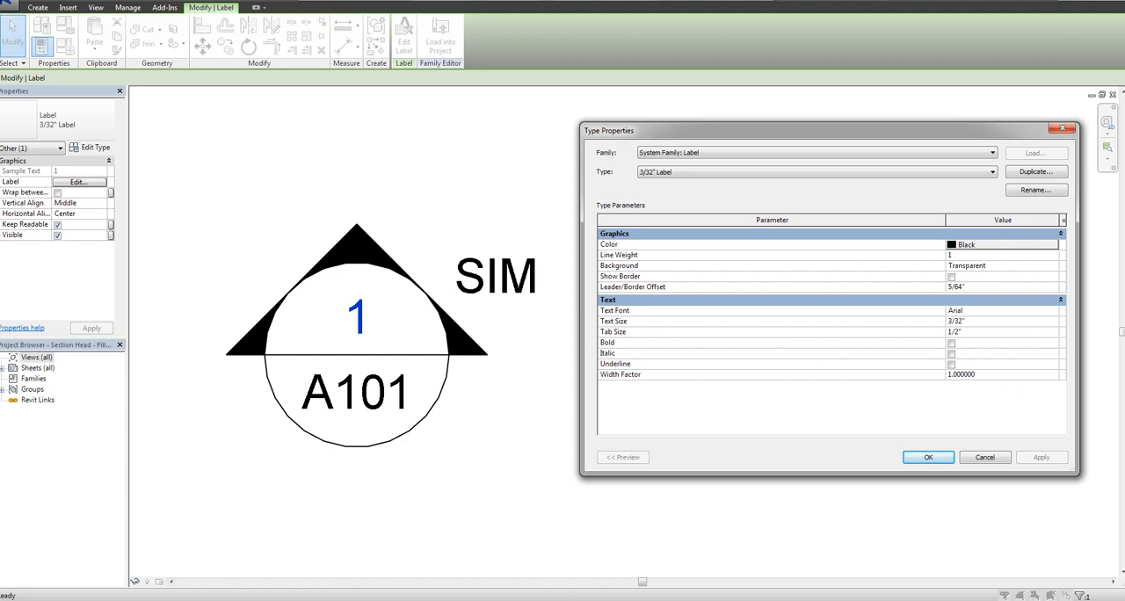
{"action": "left_click", "coordinate": [1002, 310]}
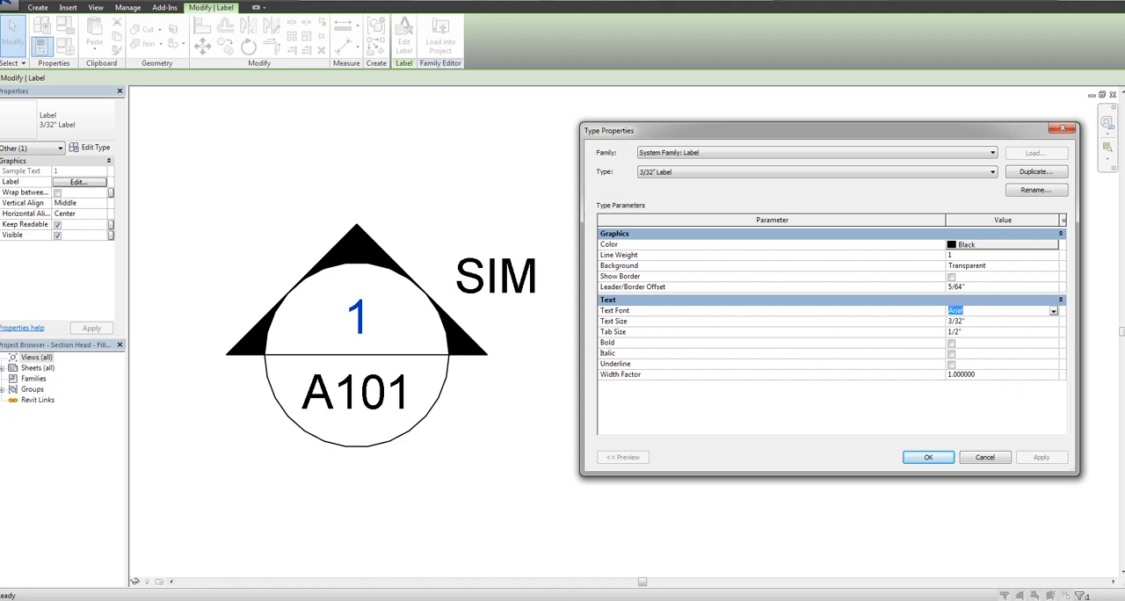
{"action": "type", "text": "Graphite Light"}
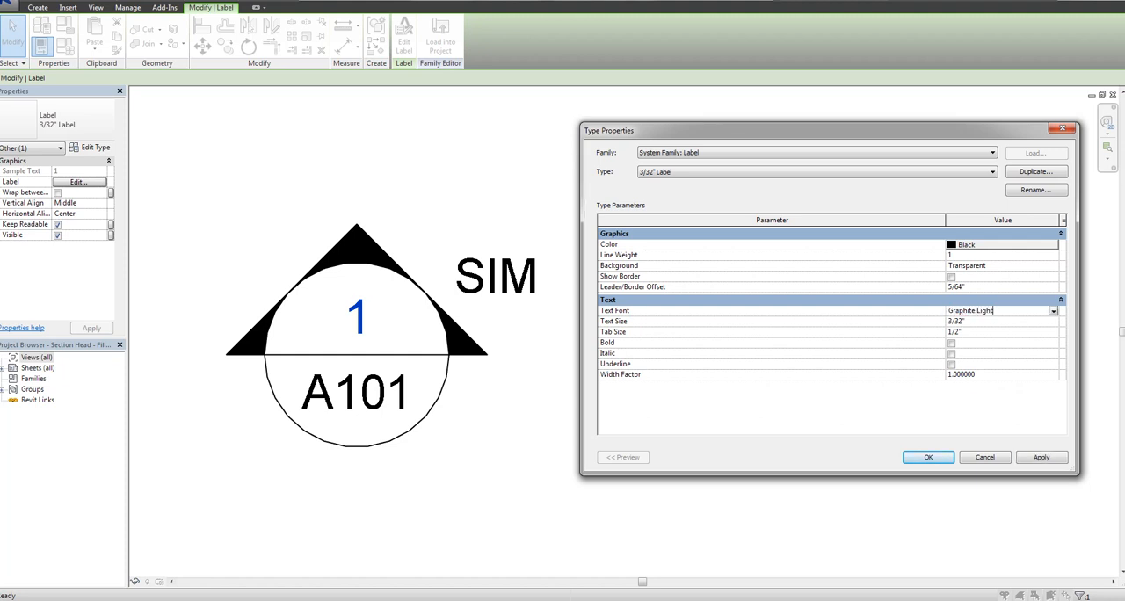
{"action": "left_click", "coordinate": [928, 458]}
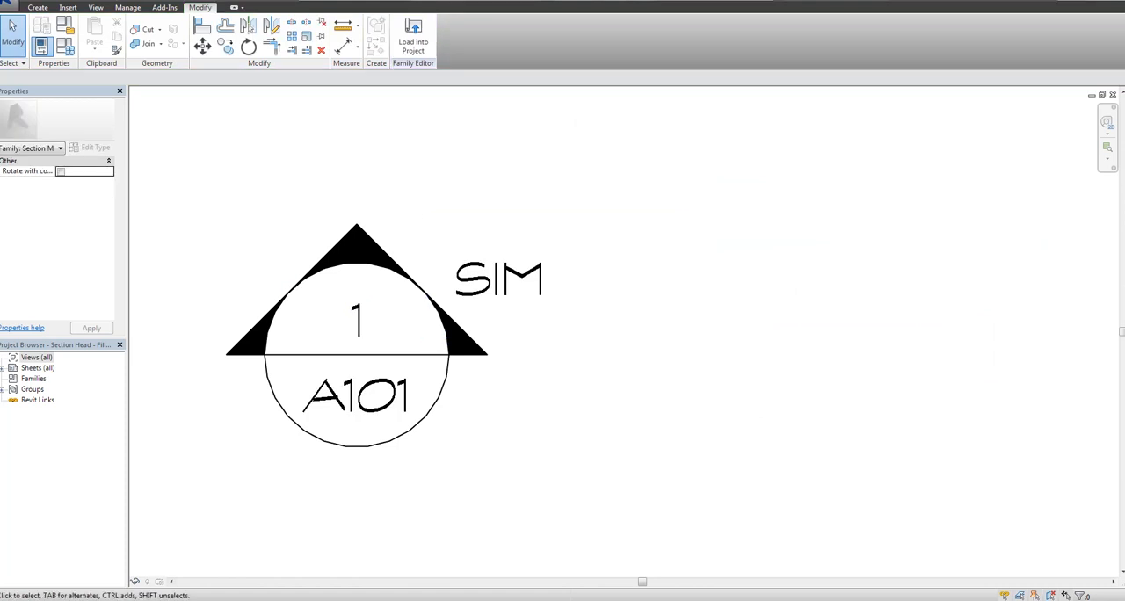
Load the edited Section Head - Filled family into the project and zoom in on the marker.
{"action": "left_click", "coordinate": [412, 35]}
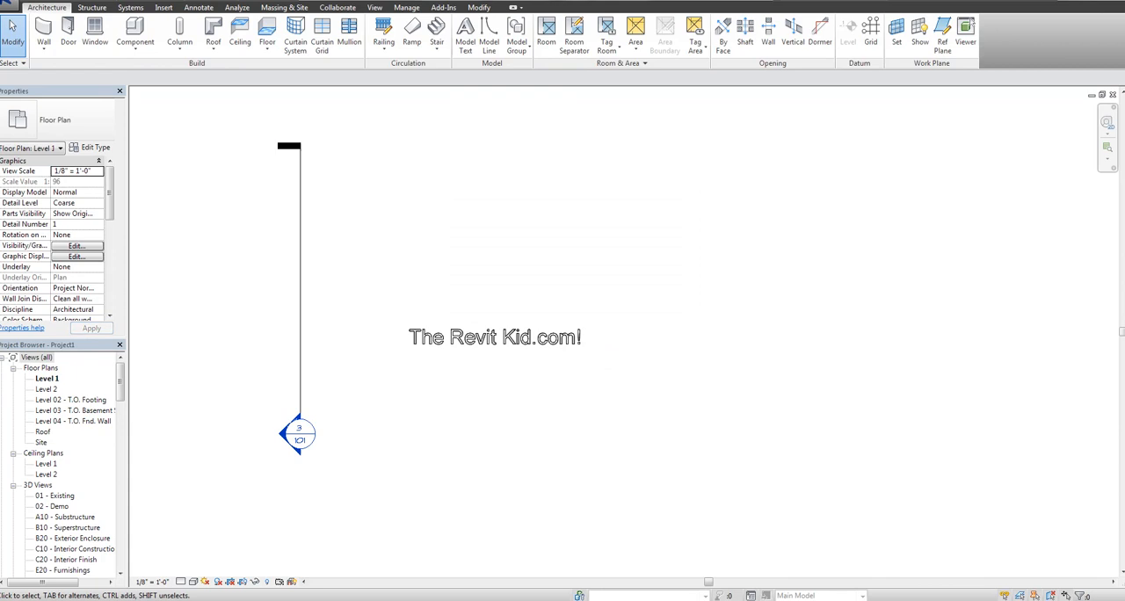
{"action": "scroll", "scroll_direction": "up", "scroll_amount": 3}
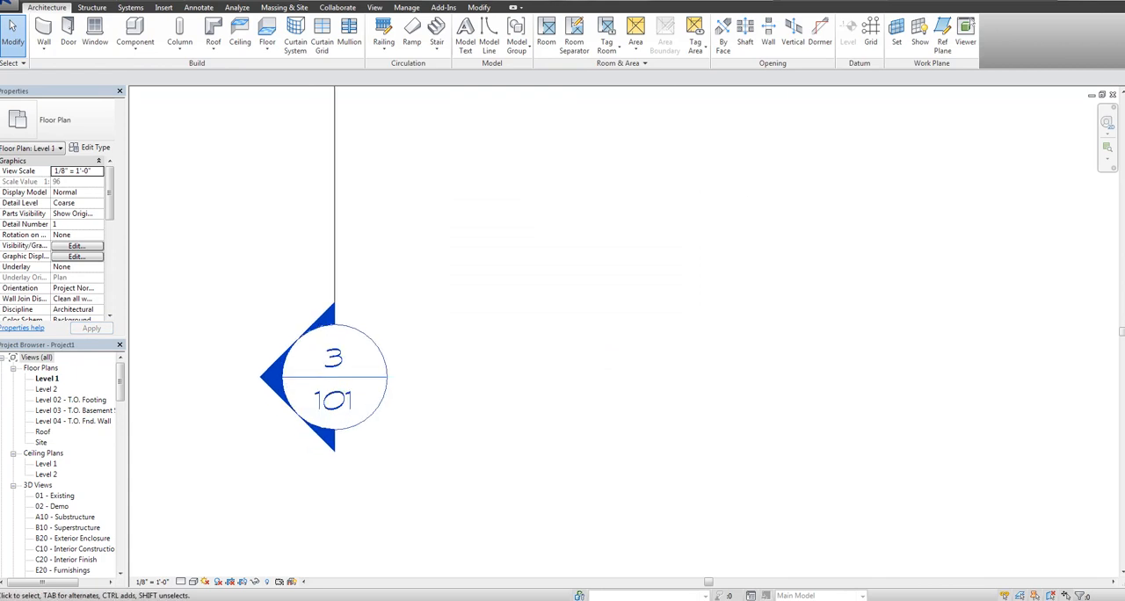